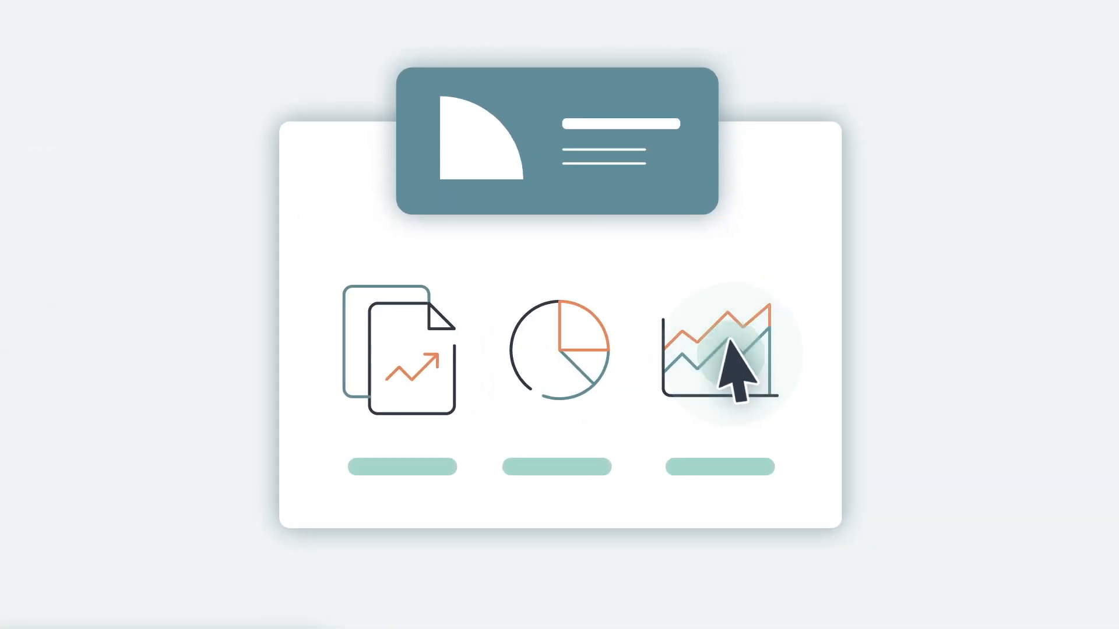
pyautogui.click(720, 350)
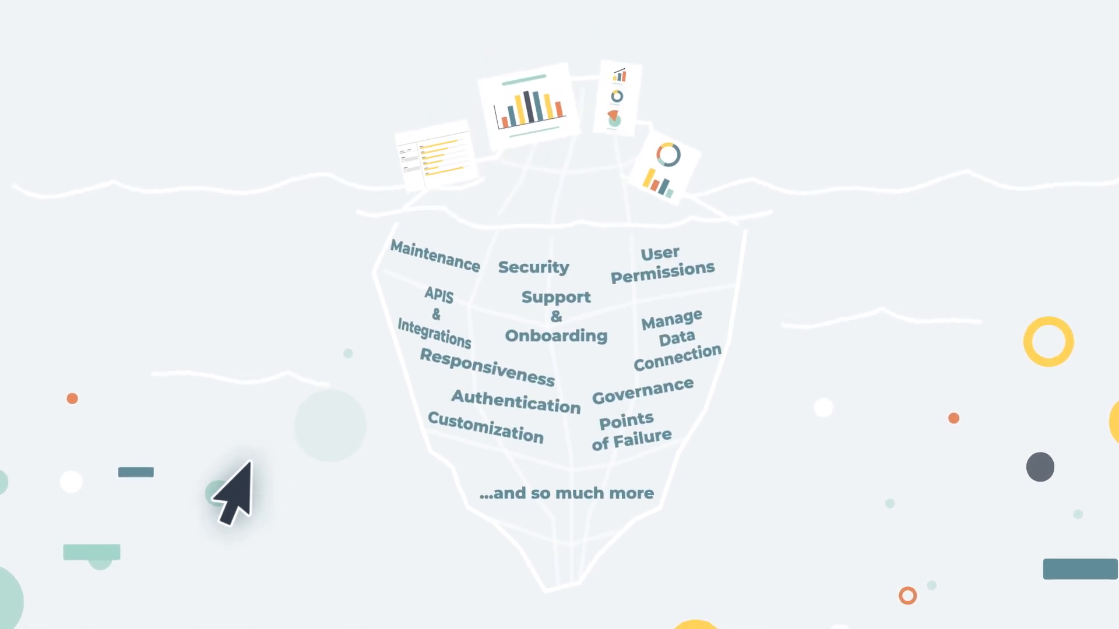
pyautogui.moveTo(271, 489)
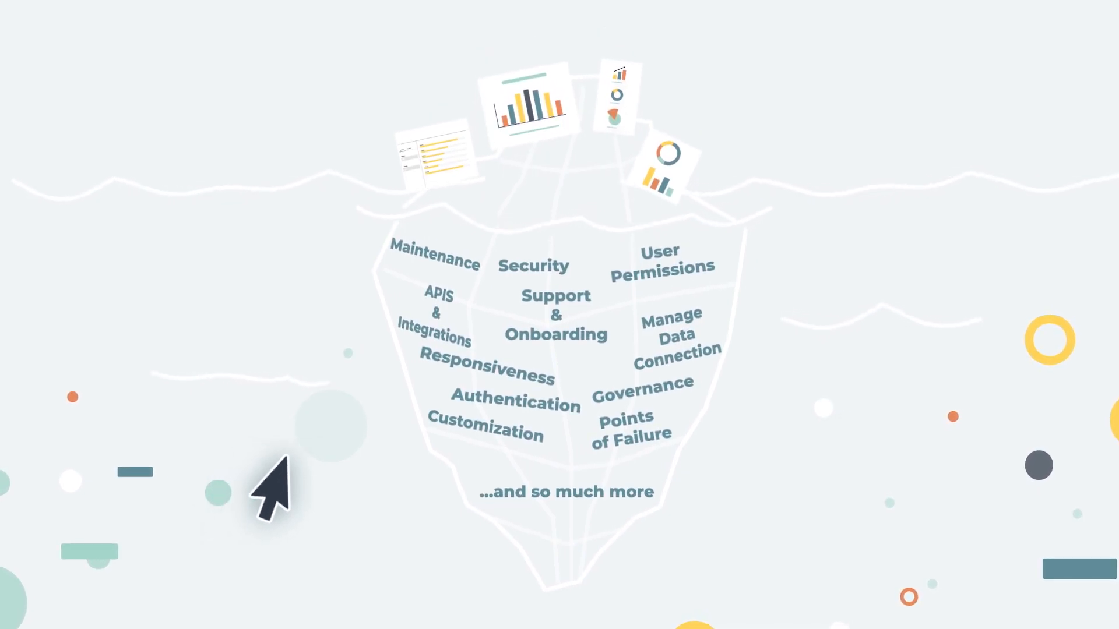